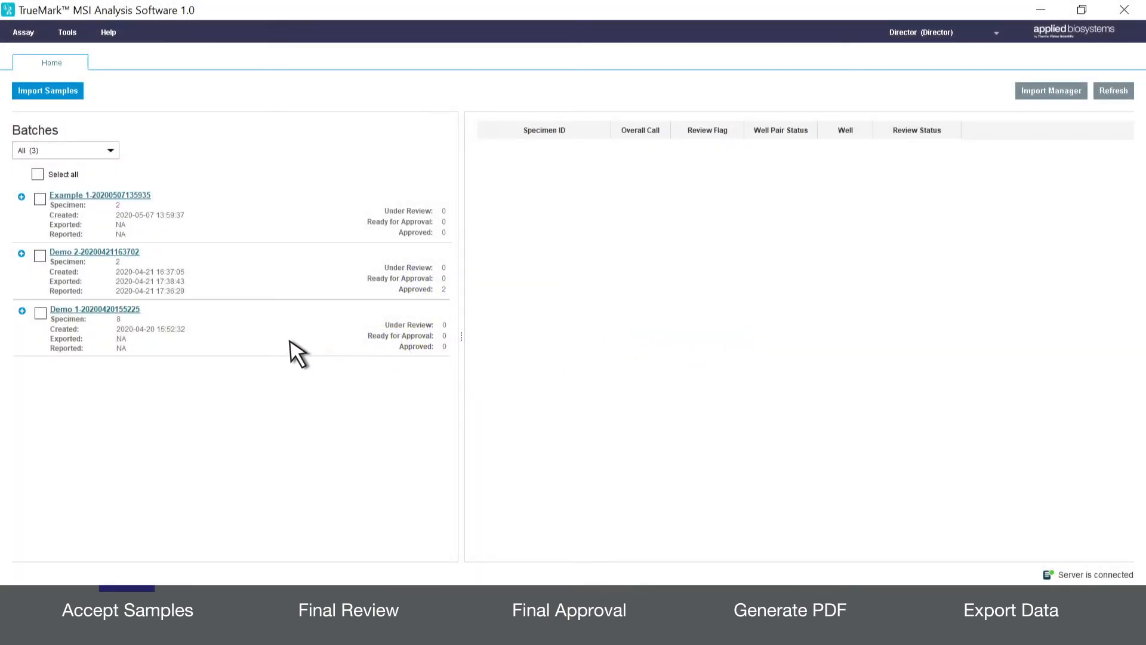
left_click(96, 308)
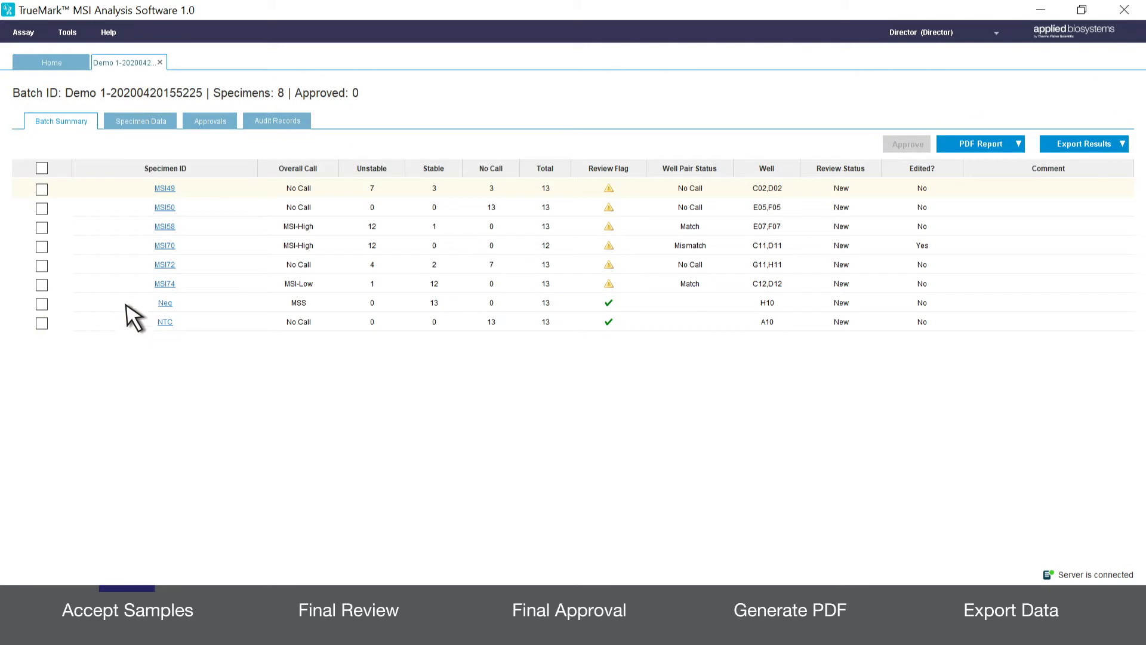
Step: Accept specimen MSI49 from its Review tab, marking it Under Review
left_click(140, 121)
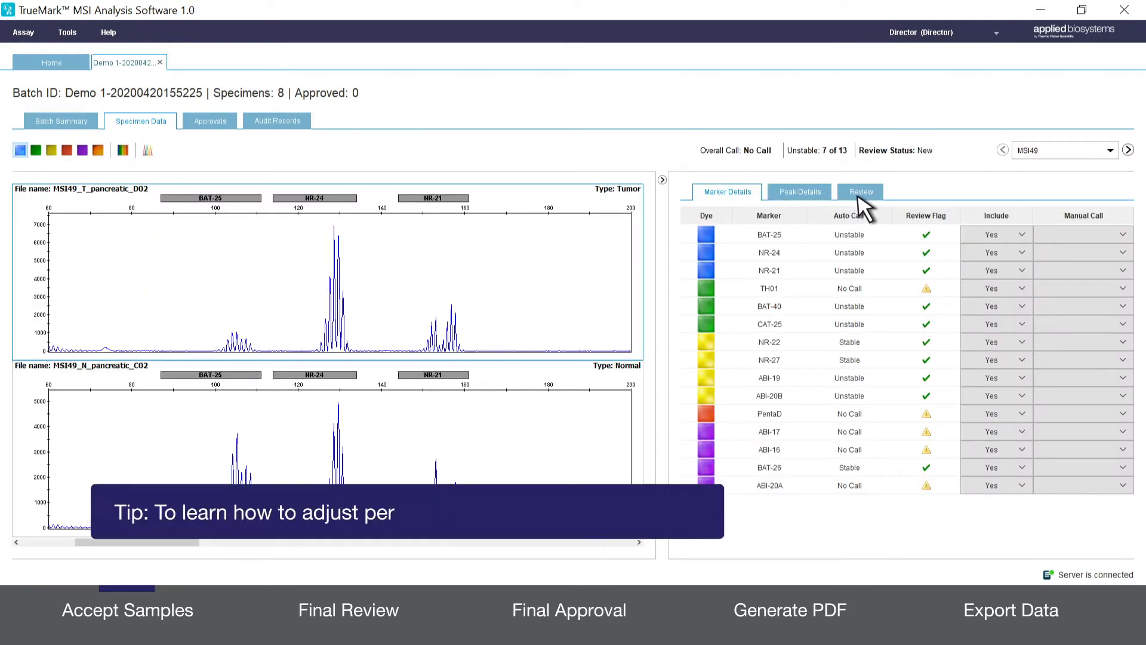
left_click(861, 191)
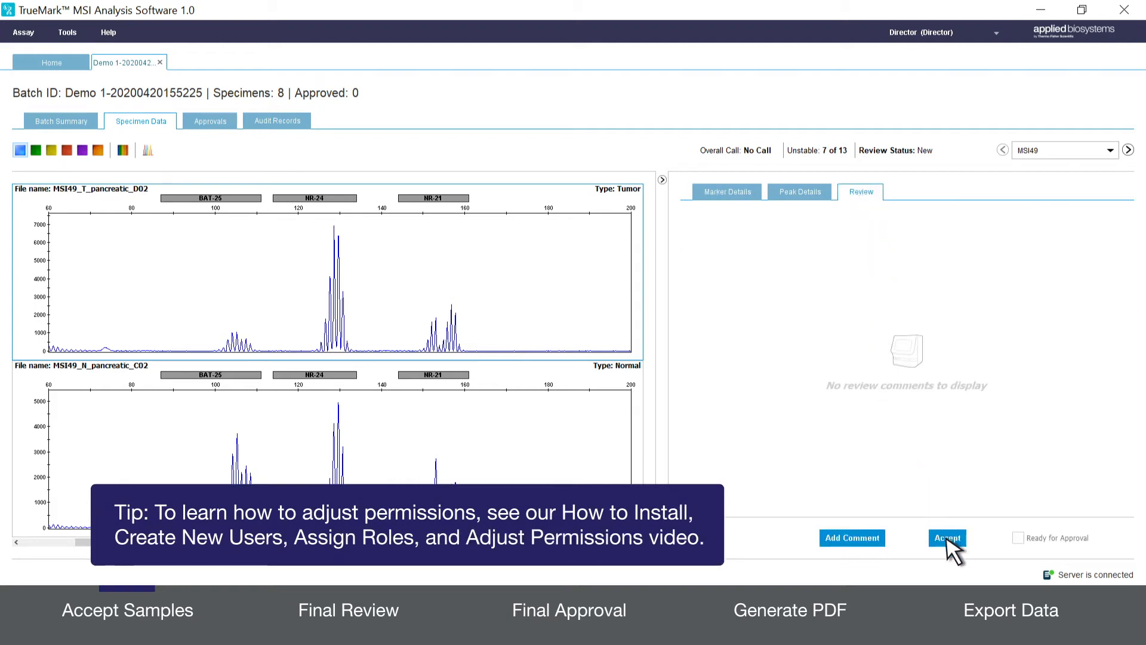
left_click(947, 537)
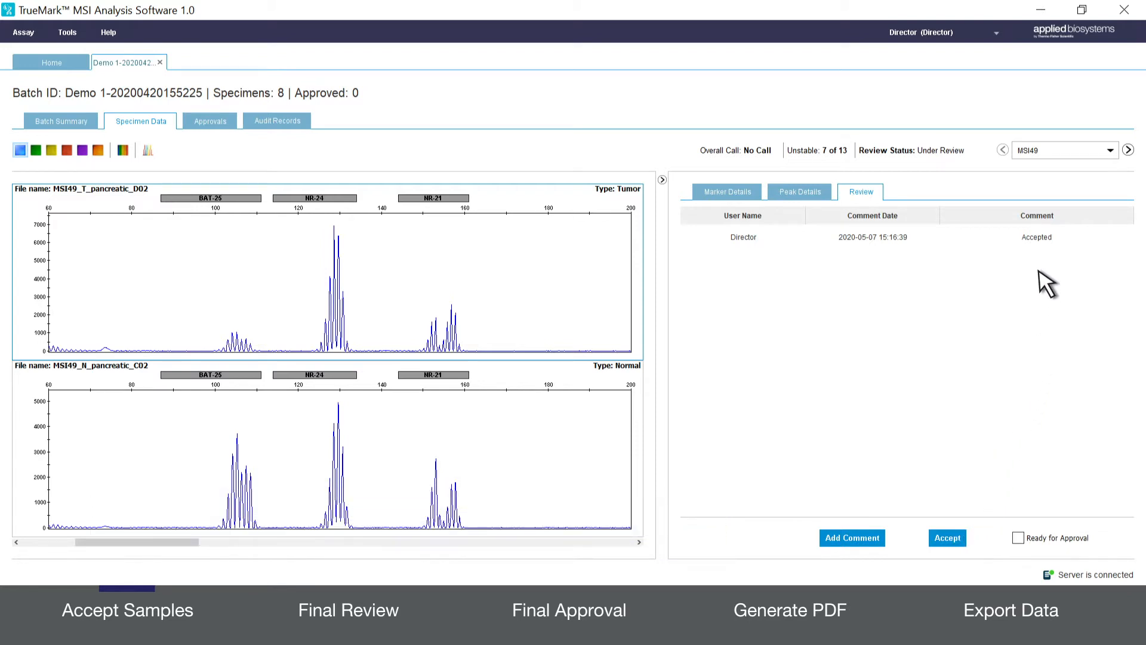
mouse_move(1046, 263)
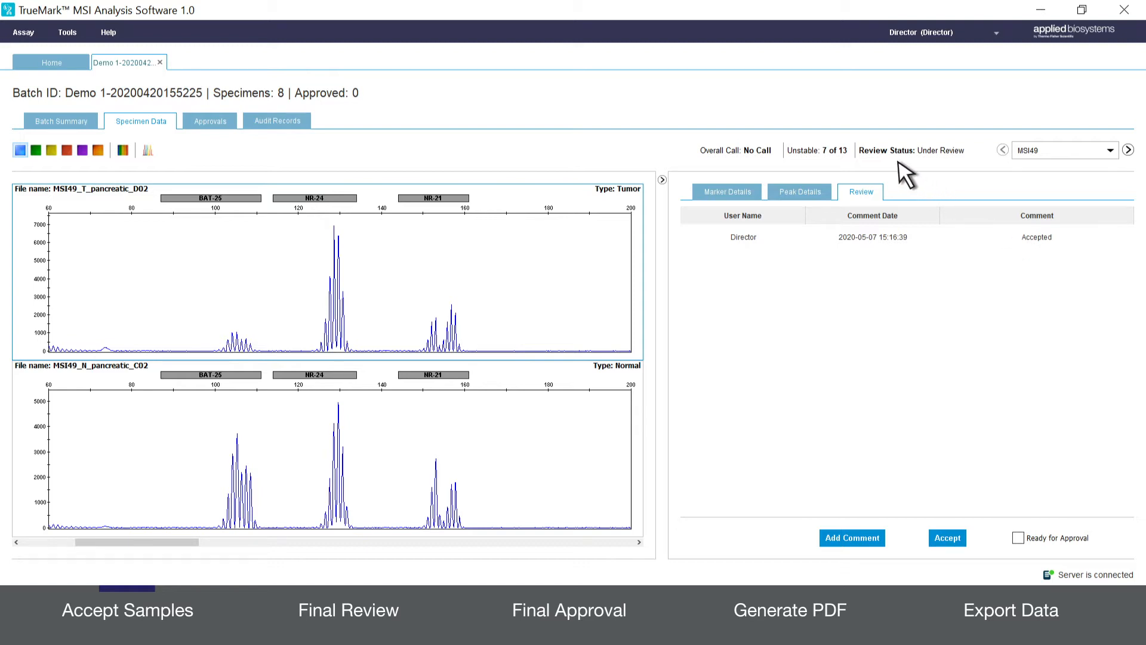
mouse_move(965, 176)
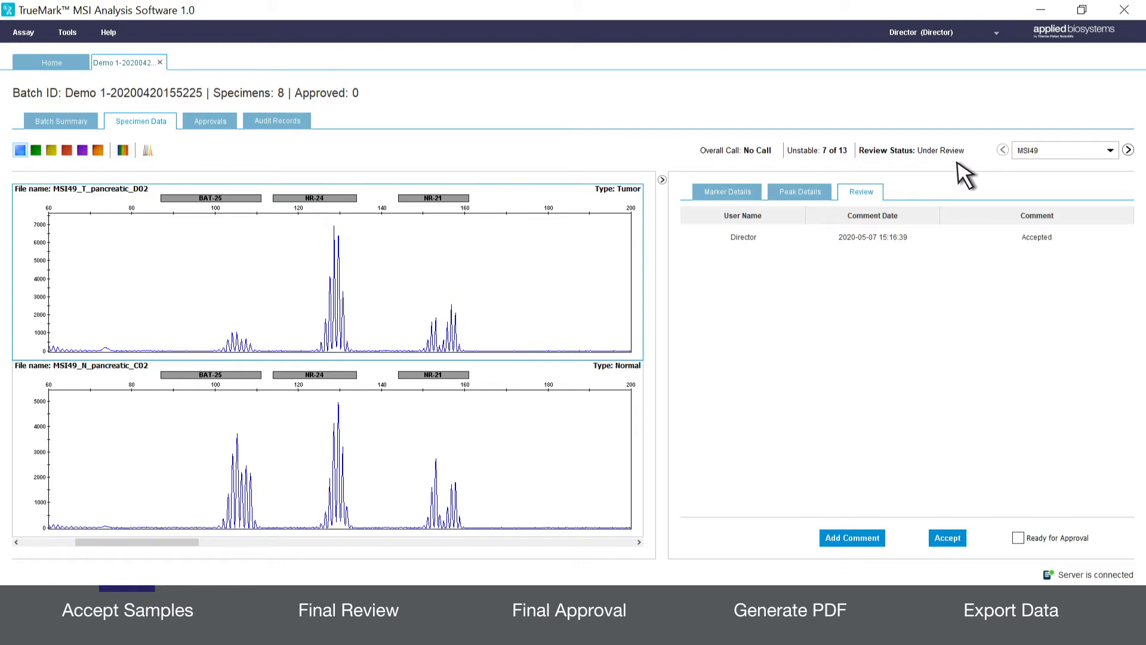
mouse_move(1121, 156)
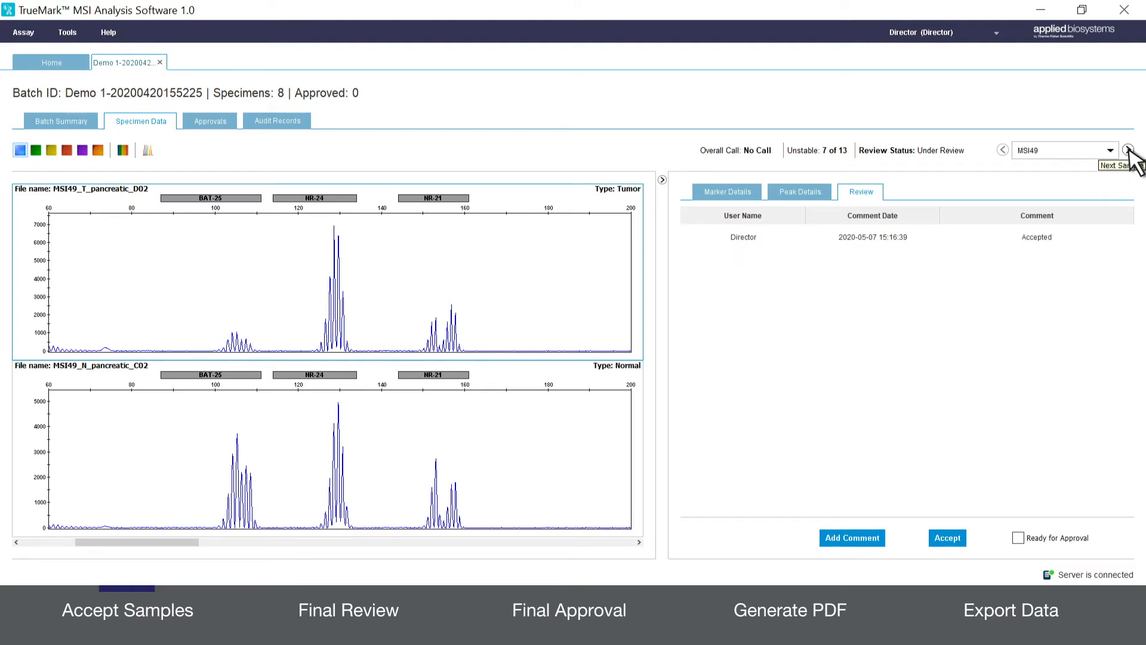
Step: Add the review comment "add comment here" to specimen MSI50 and save it
left_click(1130, 151)
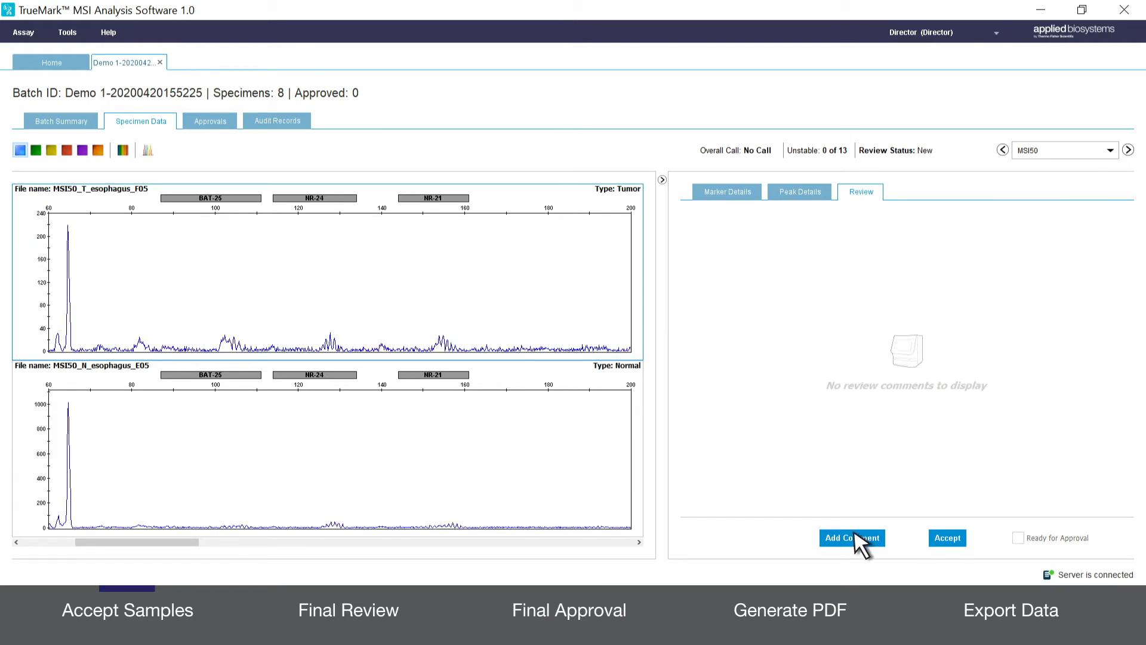
left_click(851, 538)
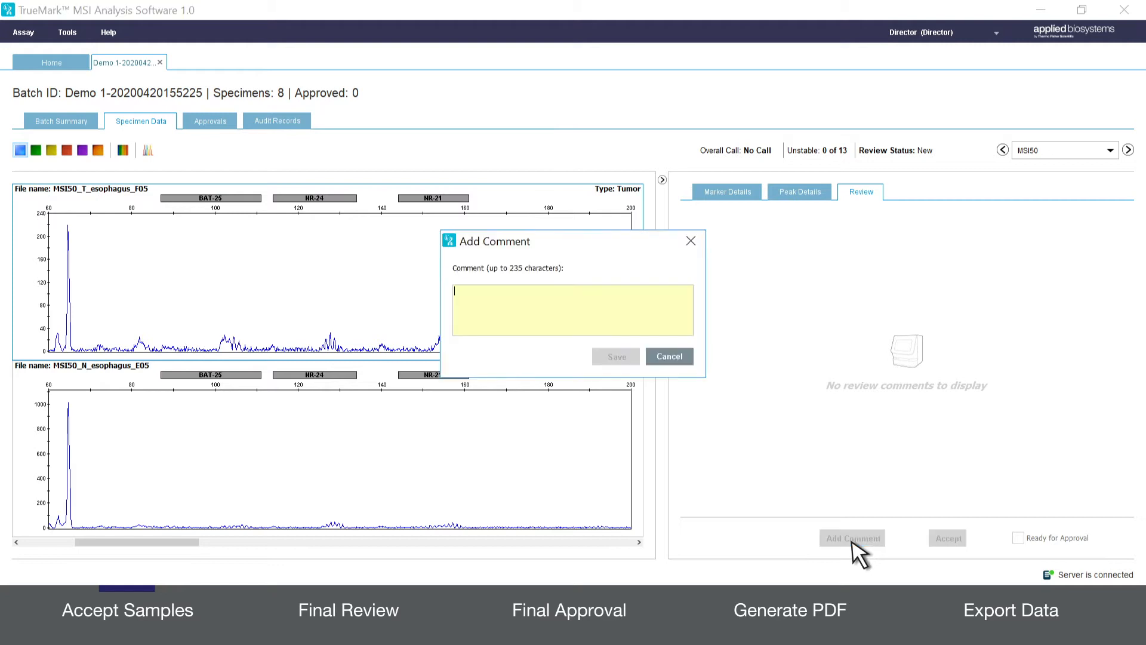
type("add comment here")
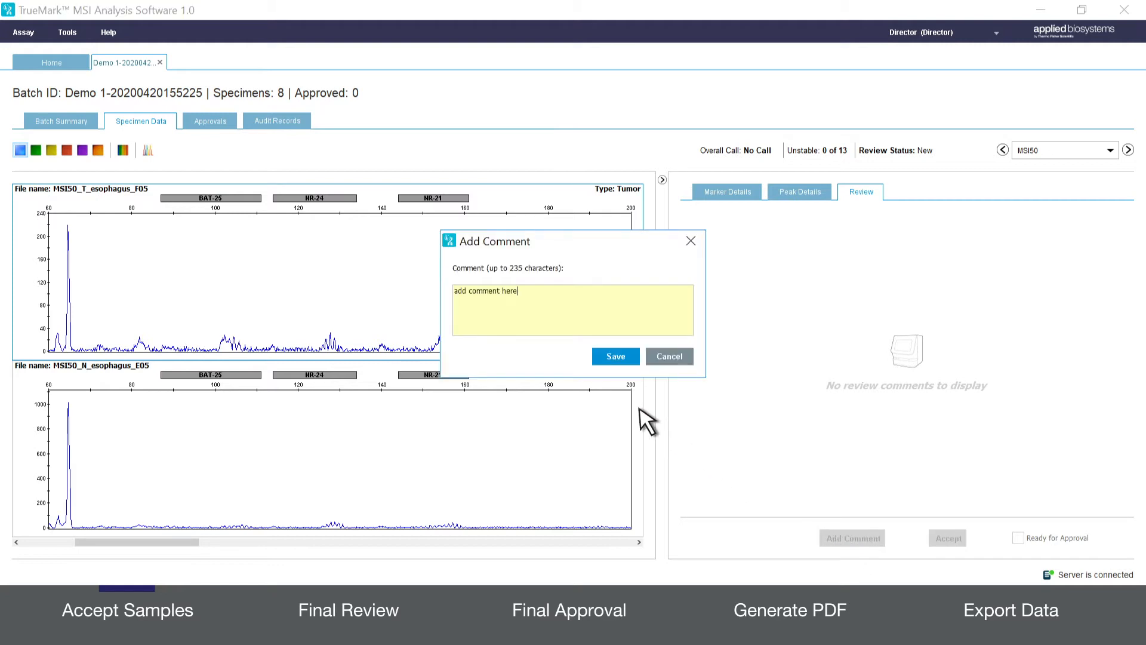
left_click(615, 356)
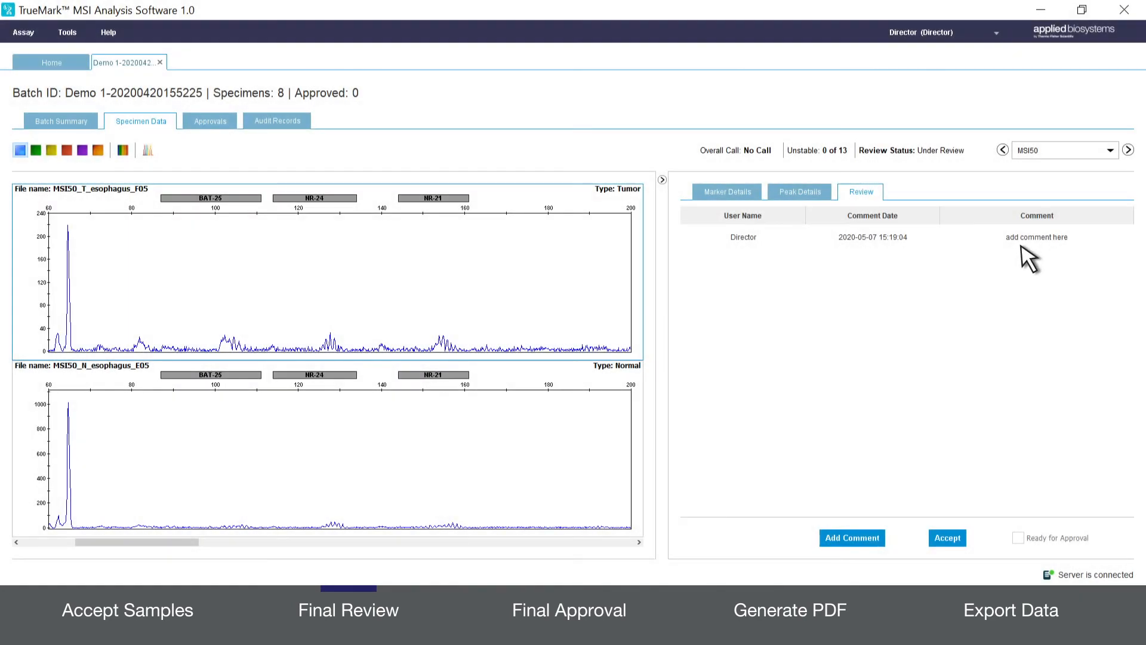
mouse_move(1054, 299)
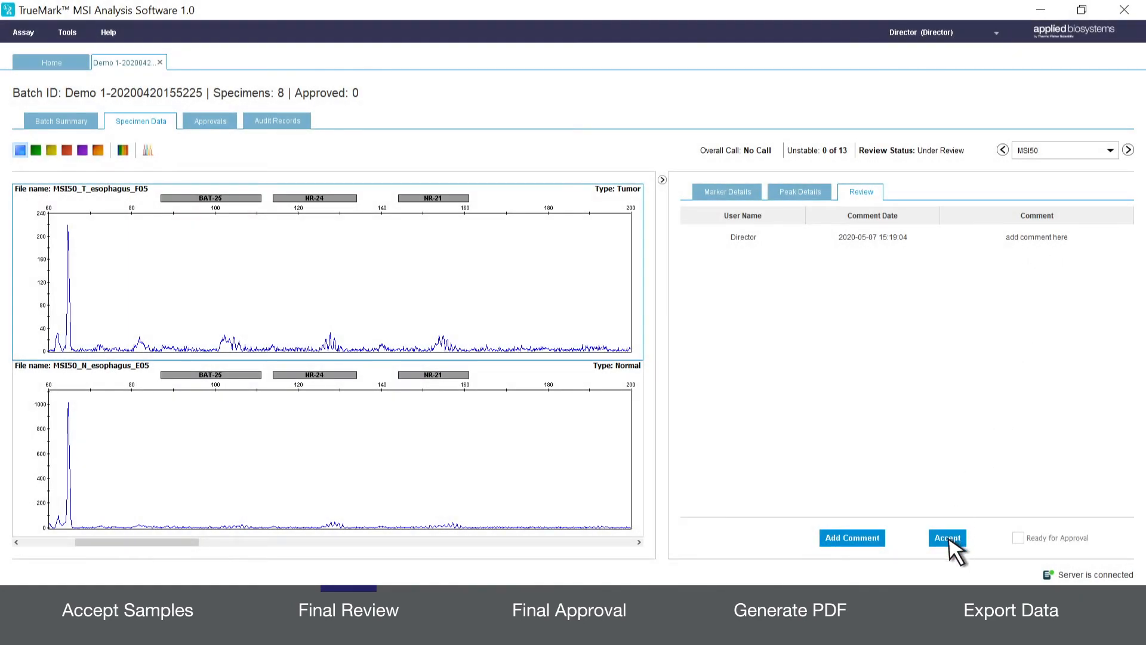
Step: Accept specimen MSI50 and mark it Ready for Approval
left_click(947, 538)
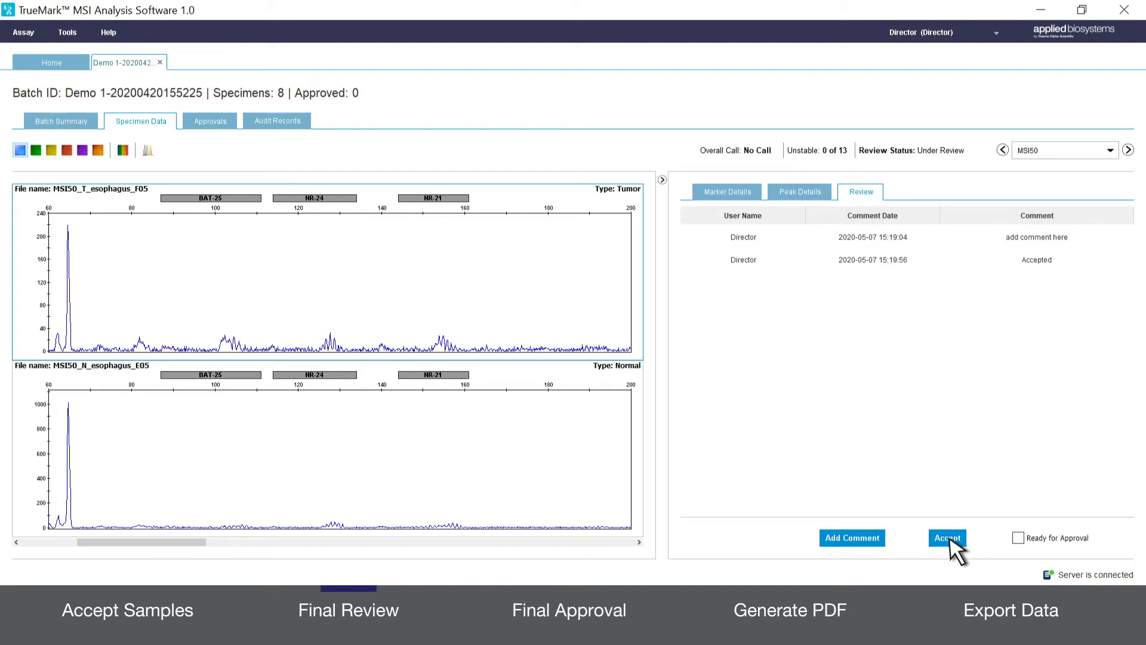
mouse_move(1021, 545)
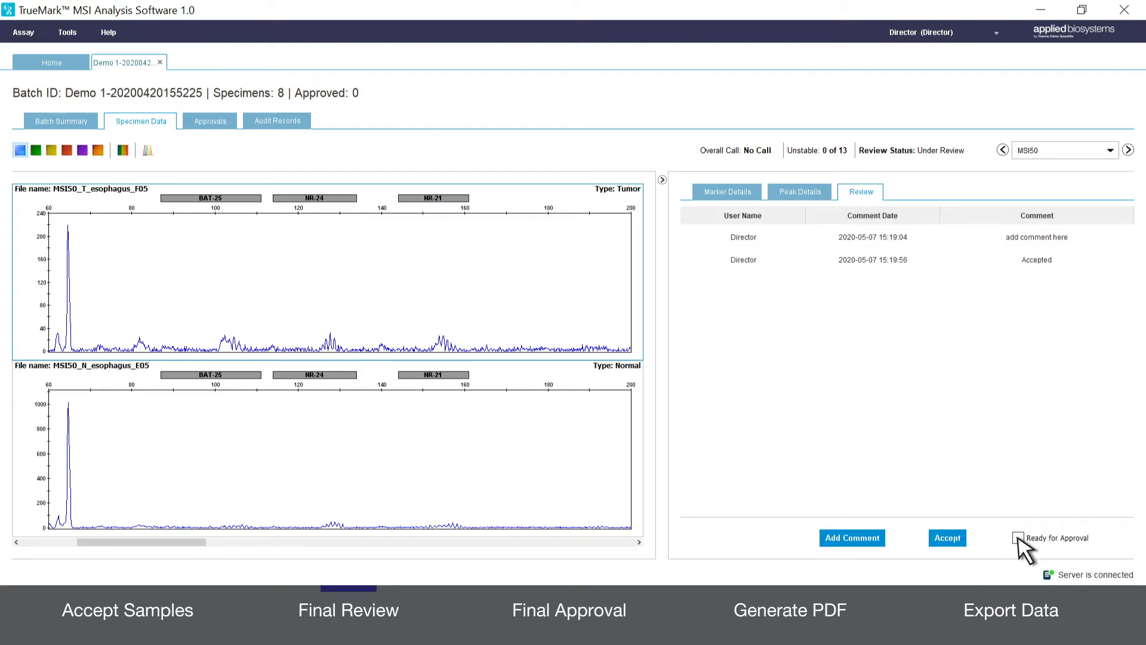
left_click(1017, 537)
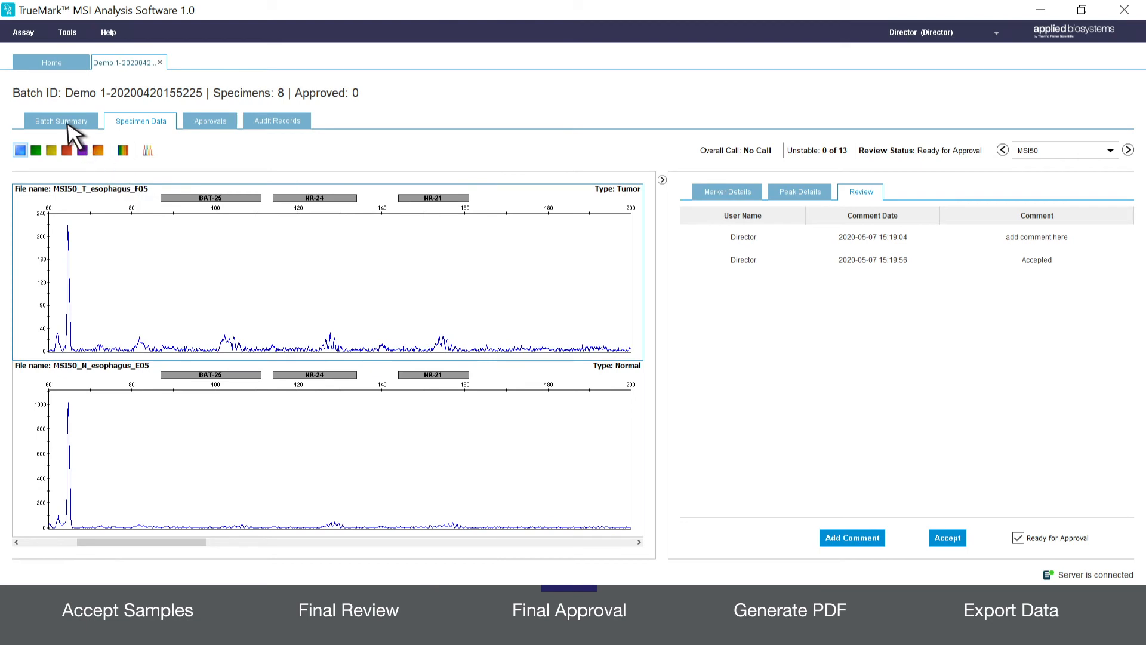
Step: Approve all eight specimens from the Batch Summary using the Director credentials
left_click(61, 121)
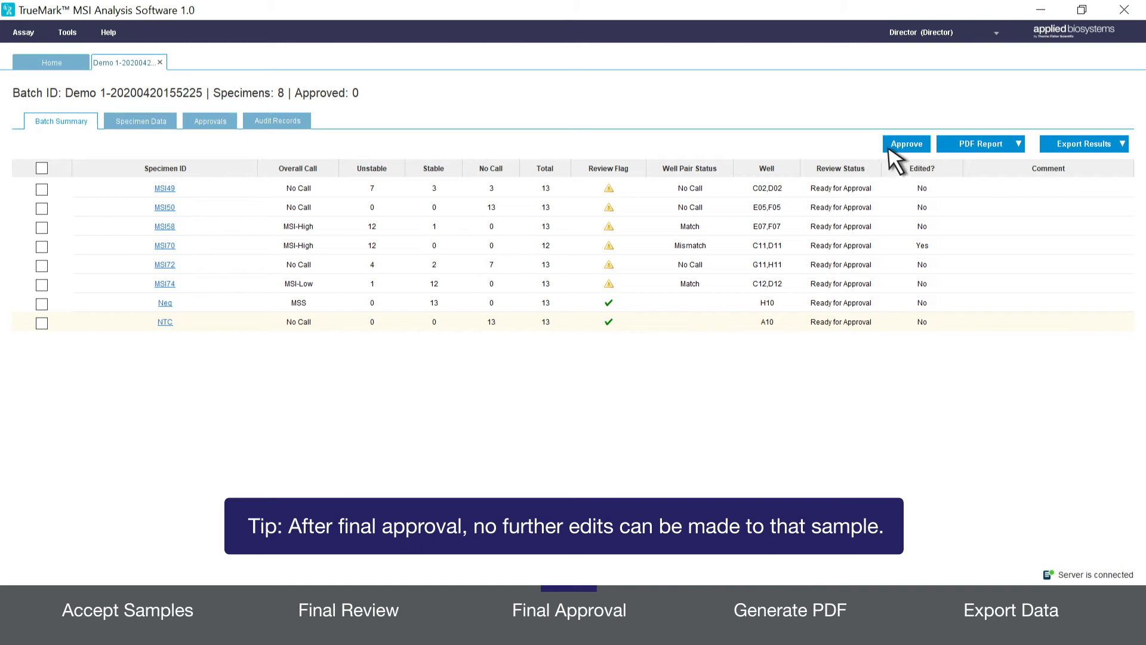
left_click(906, 143)
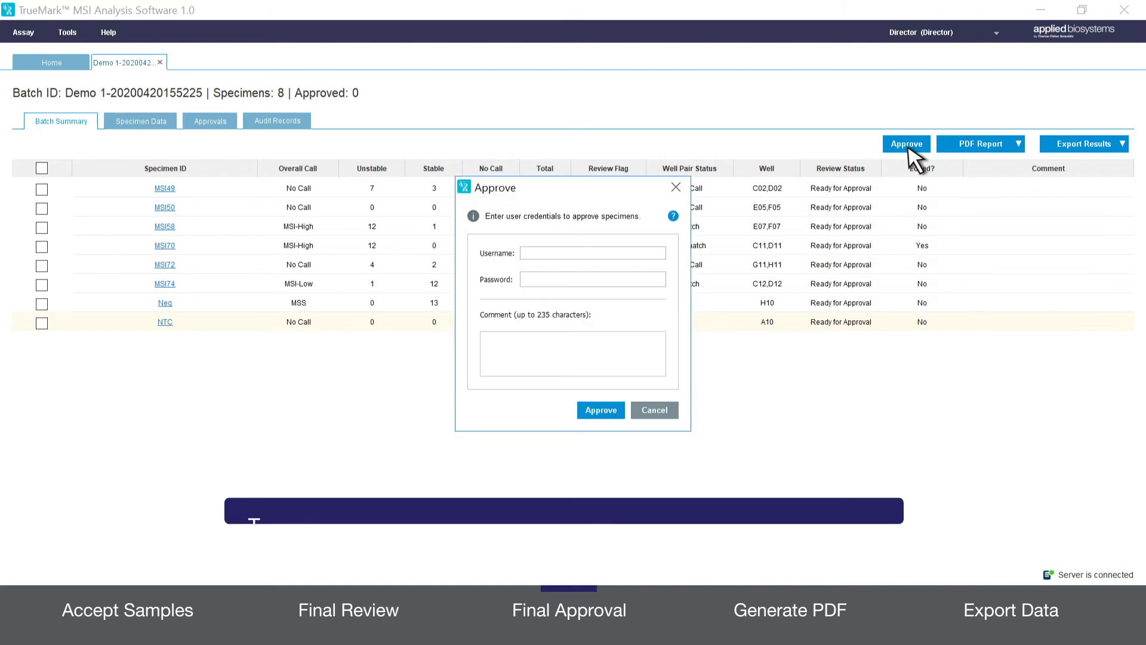
mouse_move(654, 263)
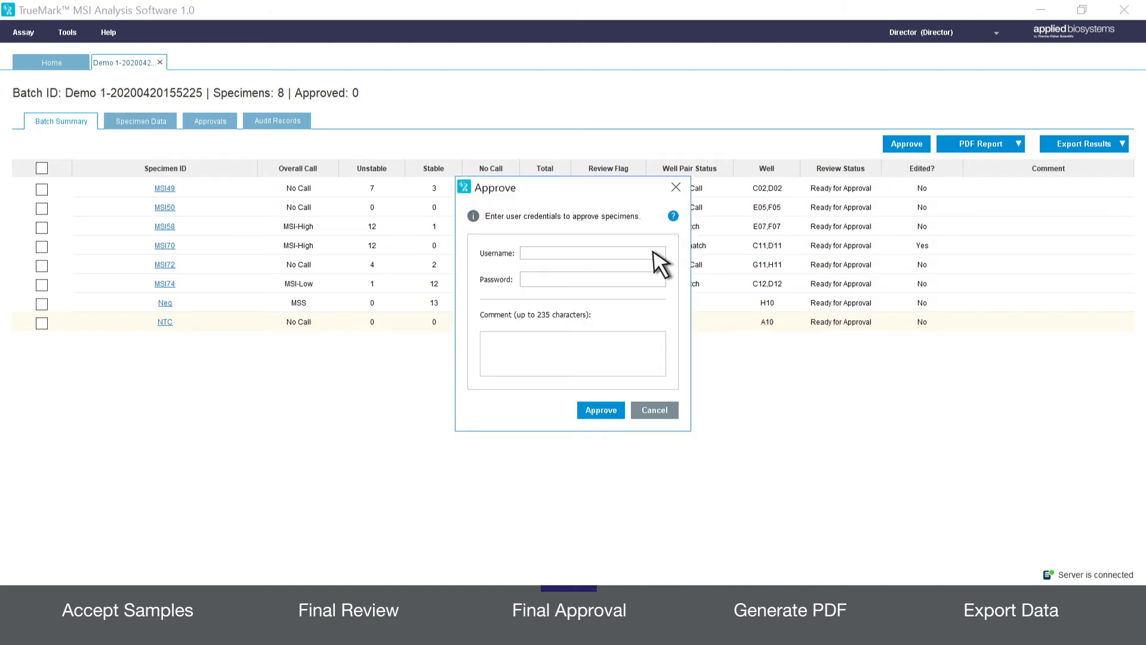
type("Director")
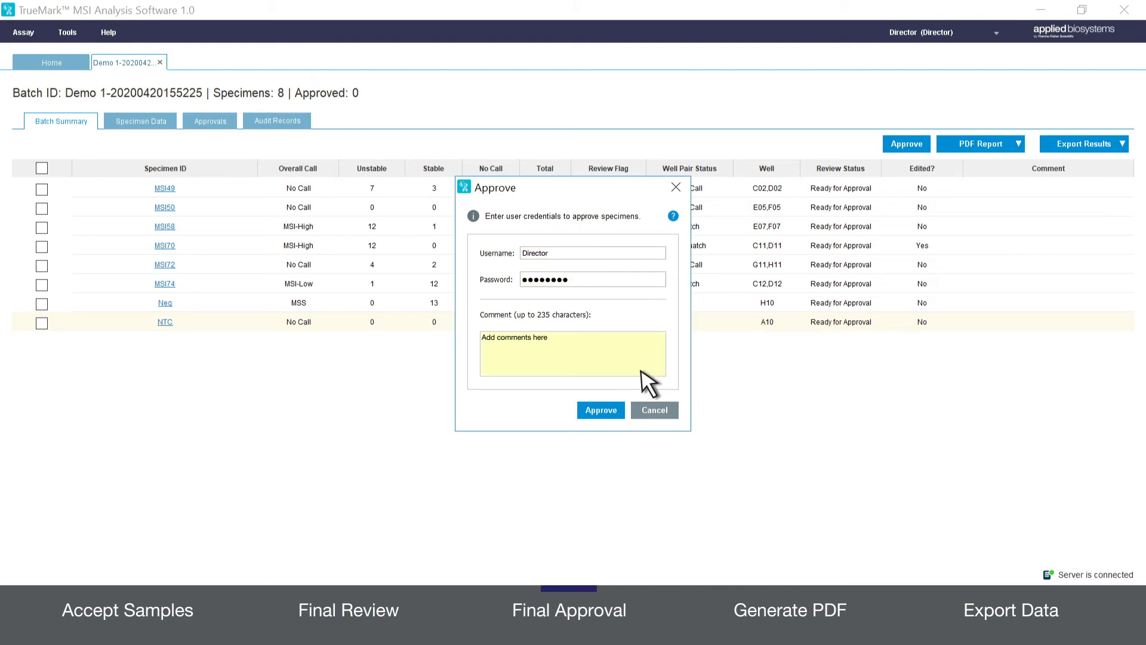
left_click(600, 409)
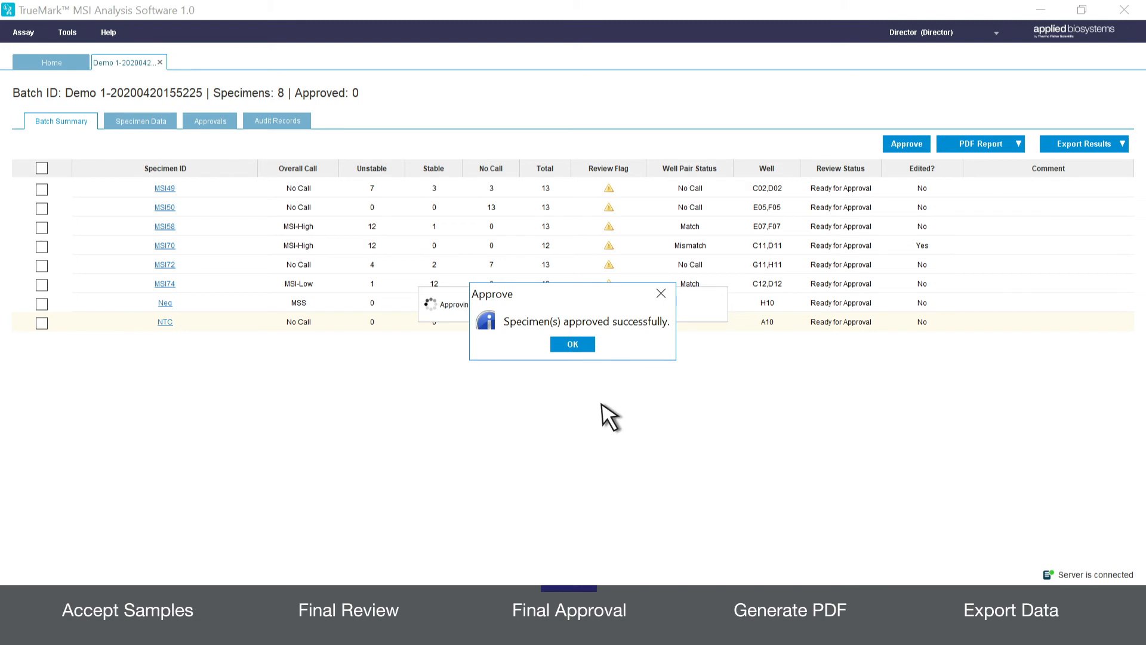
left_click(571, 344)
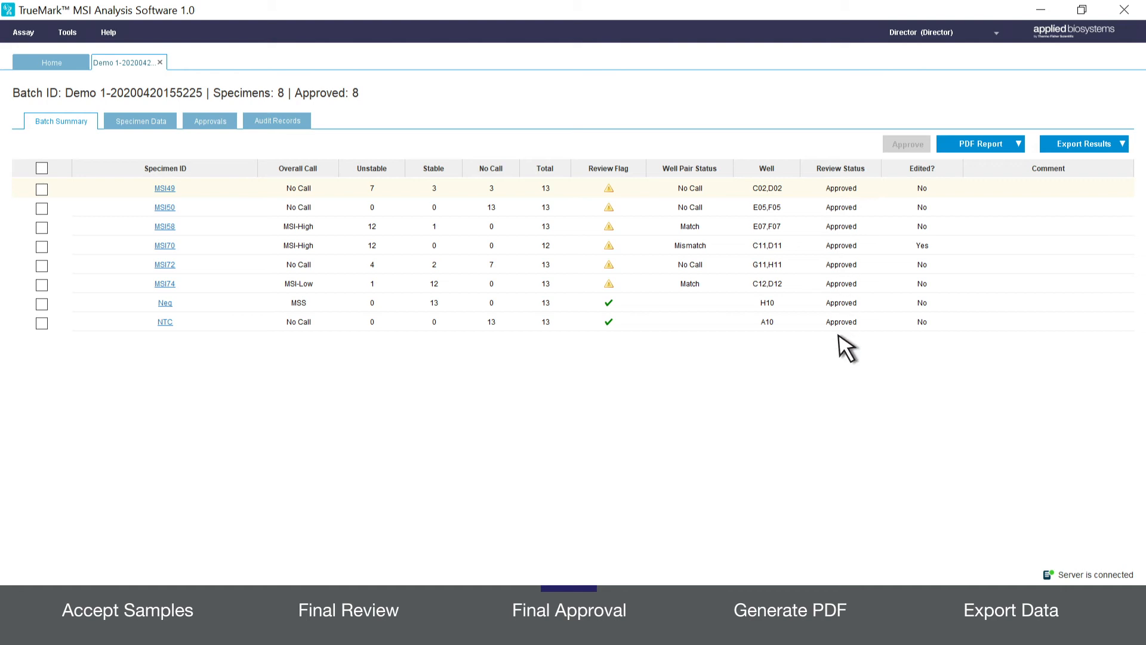
mouse_move(1016, 181)
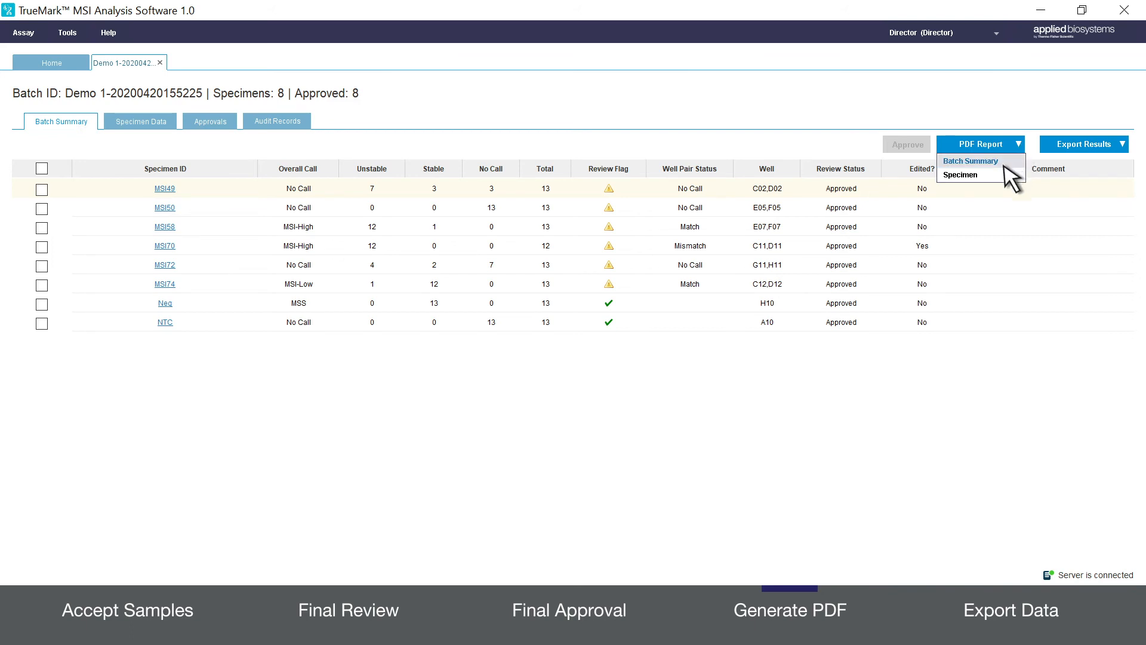
mouse_move(959, 175)
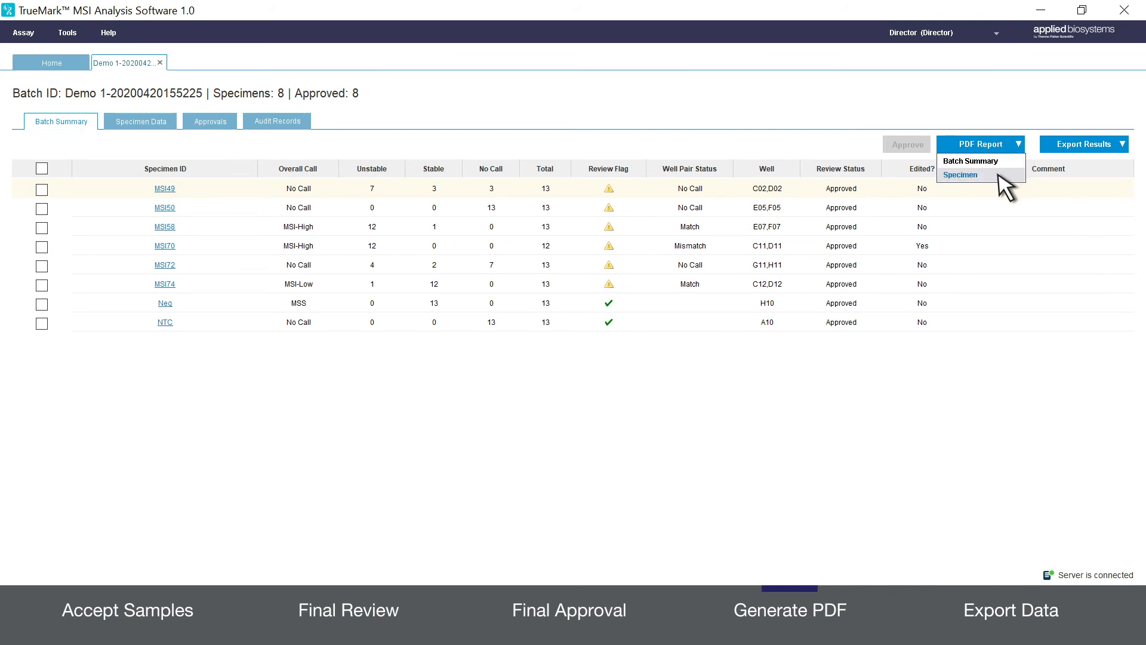
Step: Dismiss the no-specimen-selected error and select all eight specimens
left_click(960, 174)
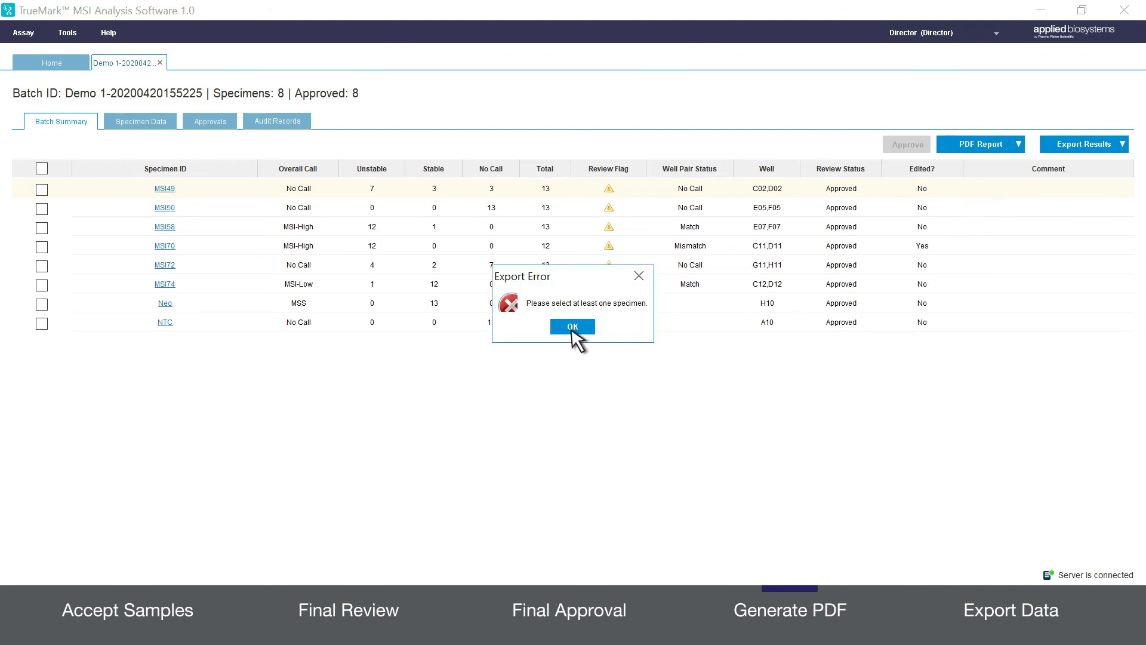
left_click(572, 326)
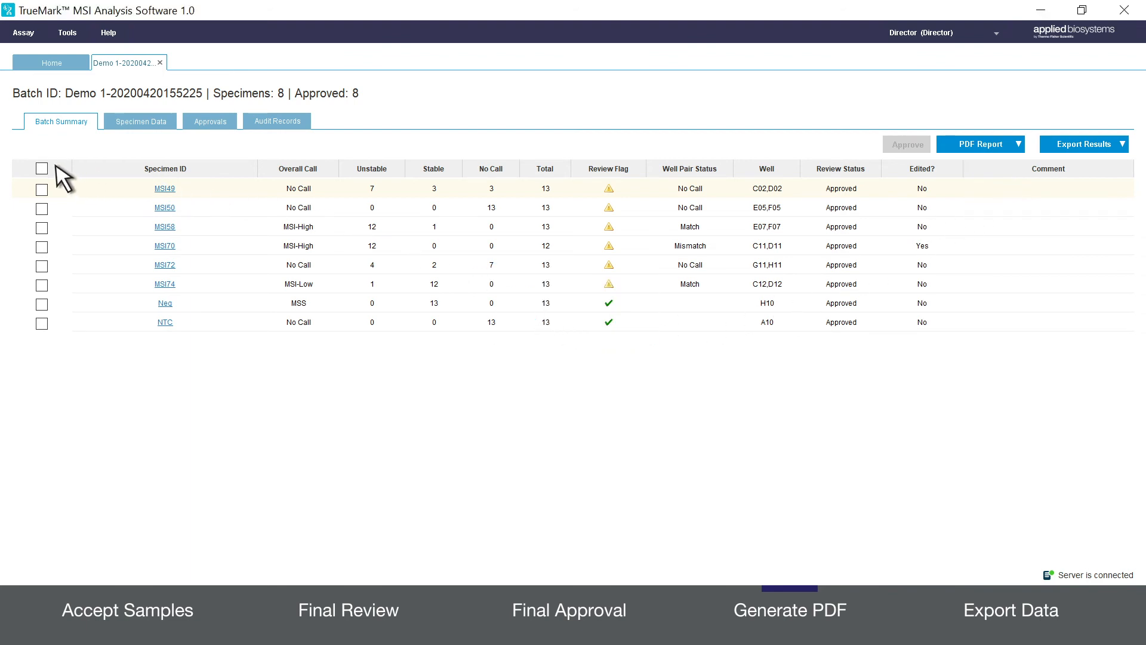
left_click(42, 168)
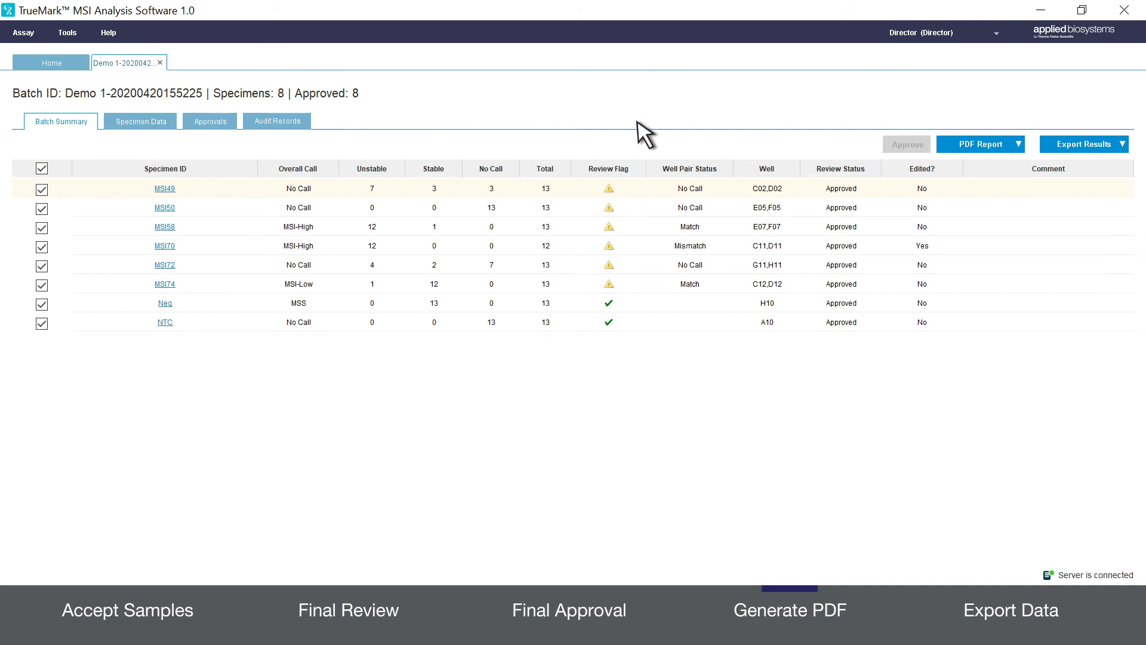
Step: Generate the specimen PDF report for the eight selected specimens
left_click(979, 144)
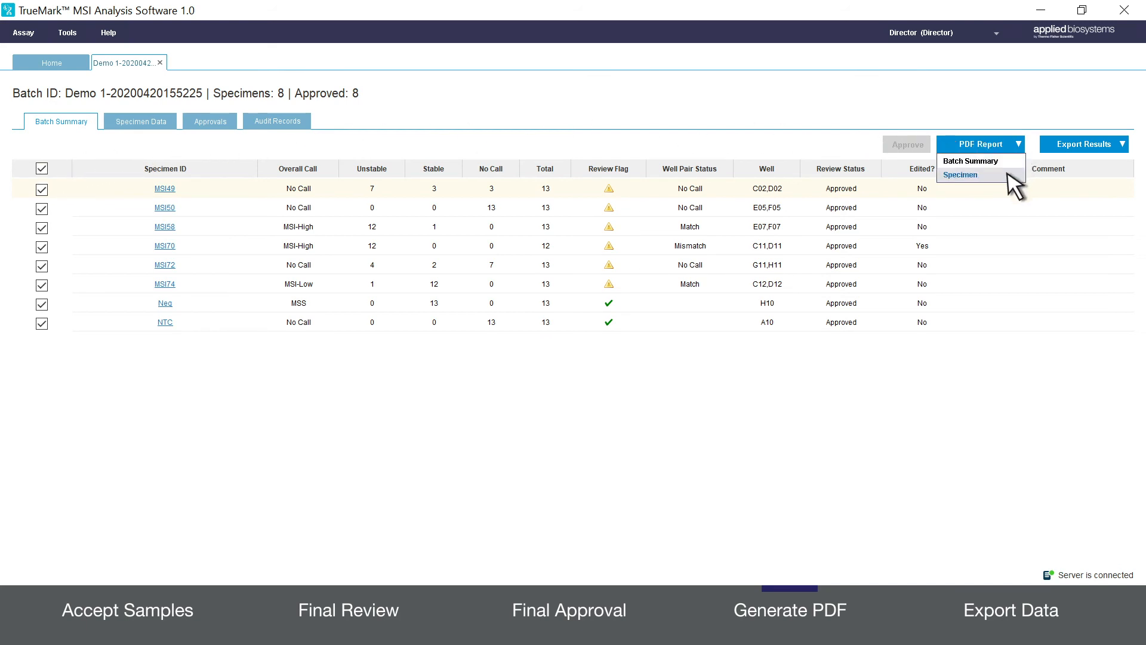
left_click(960, 175)
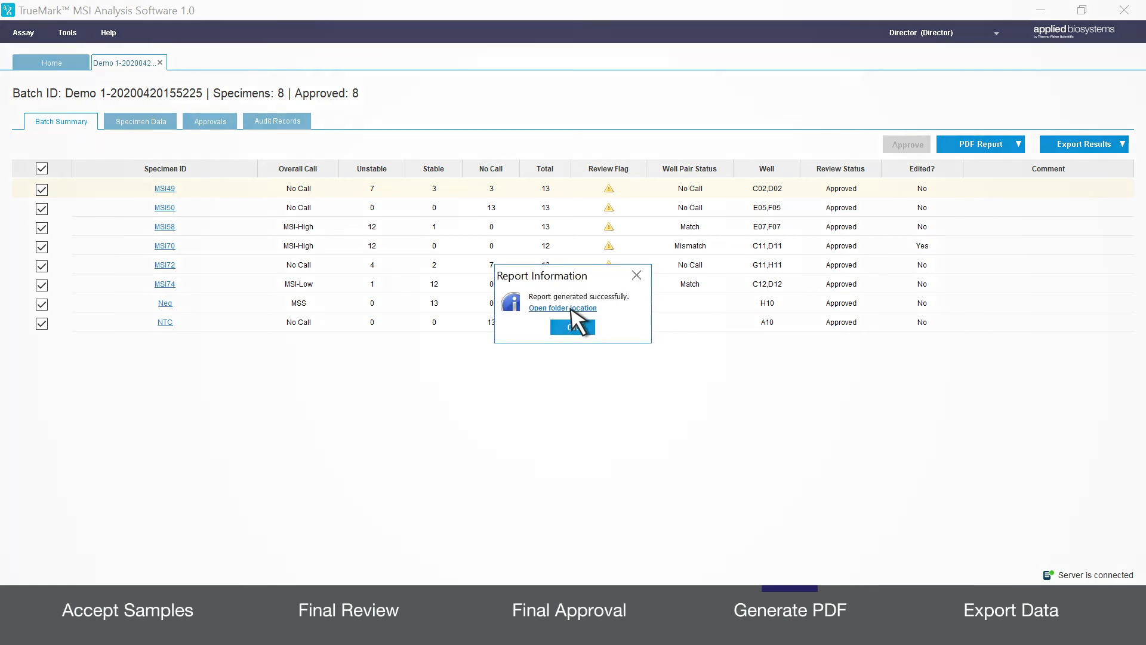
left_click(573, 327)
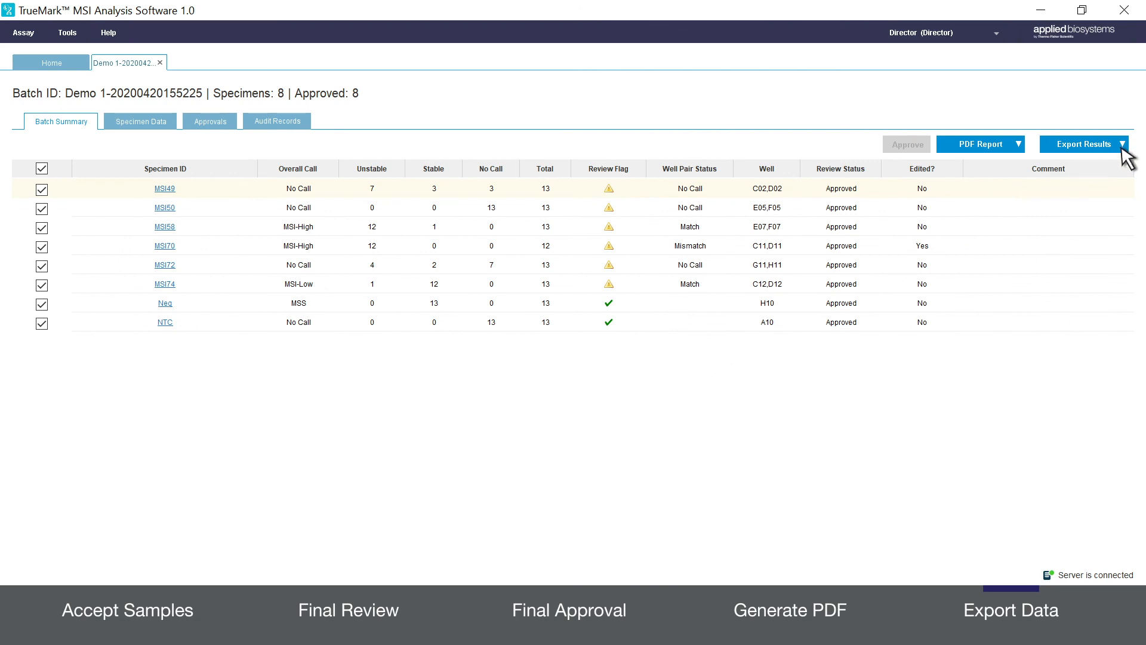
Step: Export the eight specimens' results as a Specimen (.csv) file
left_click(1083, 143)
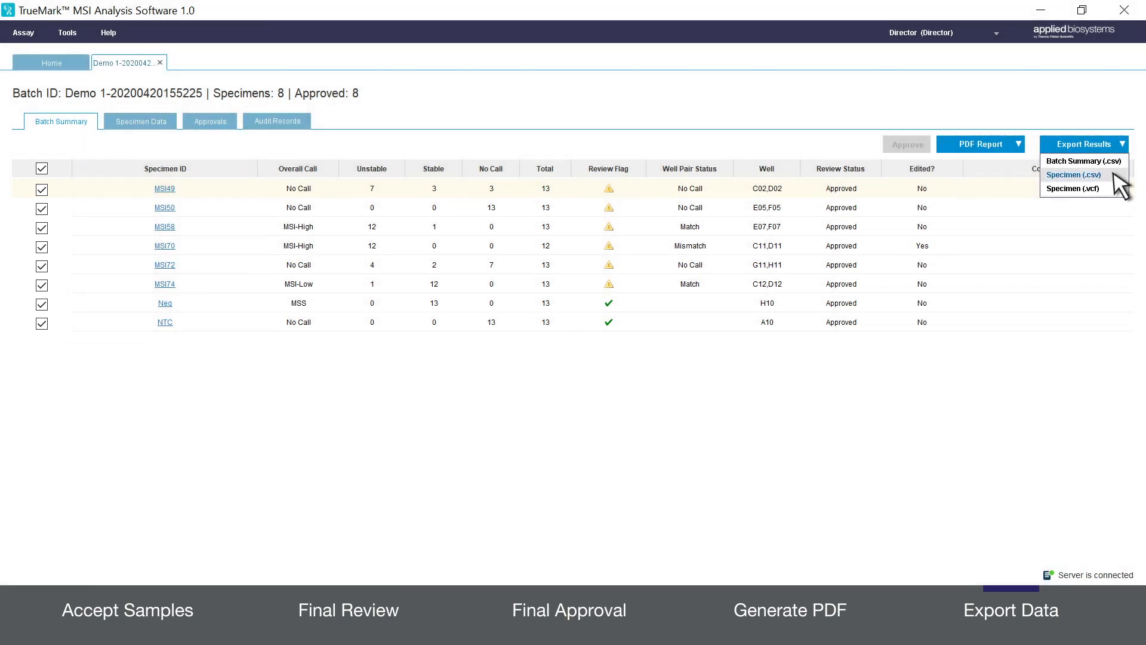
left_click(1073, 175)
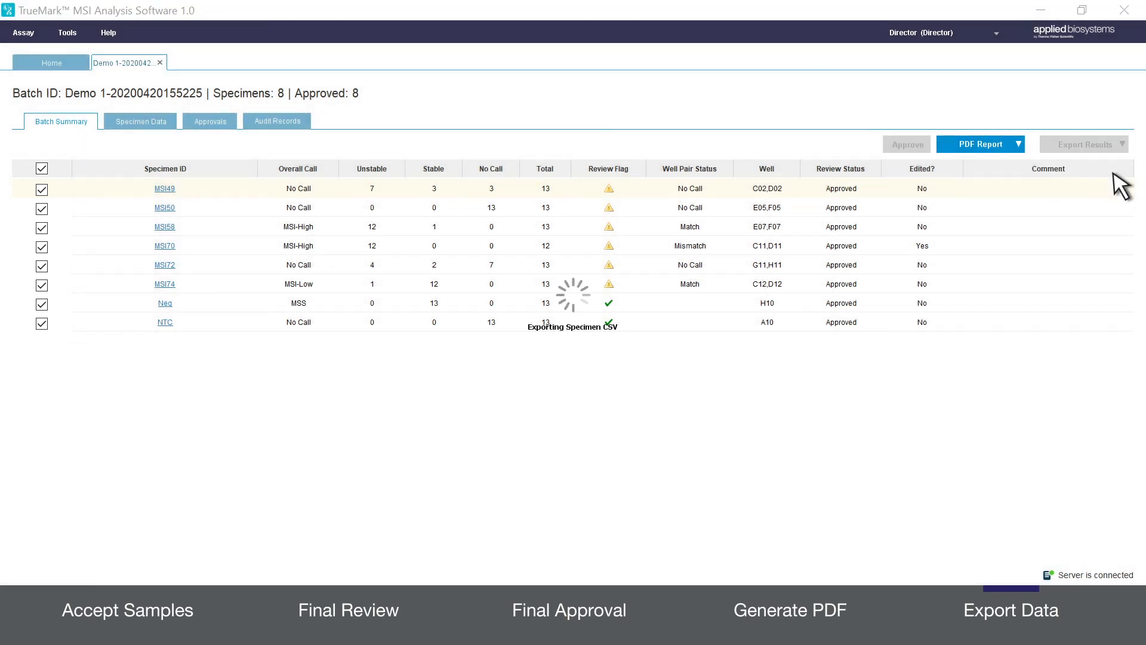